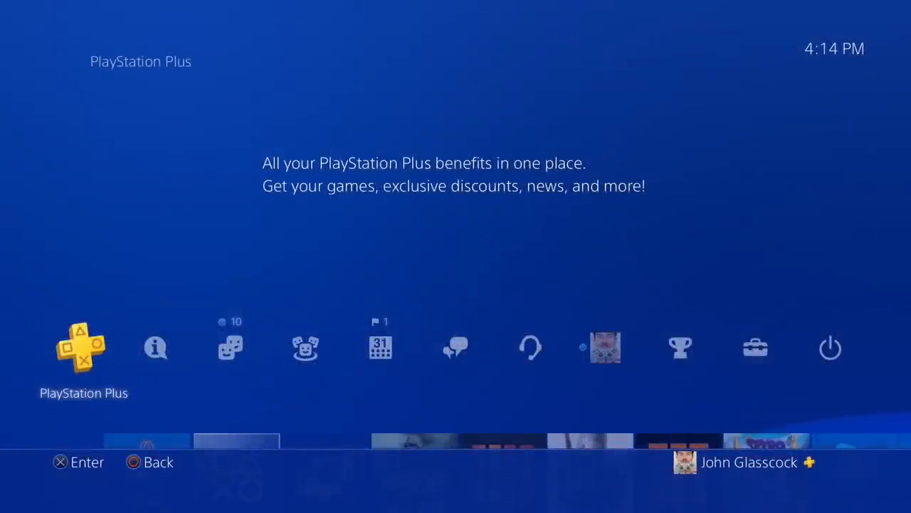
Browse the console settings and view the automatic upload settings for saved data.
{"action": "left_click", "coordinate": [755, 349]}
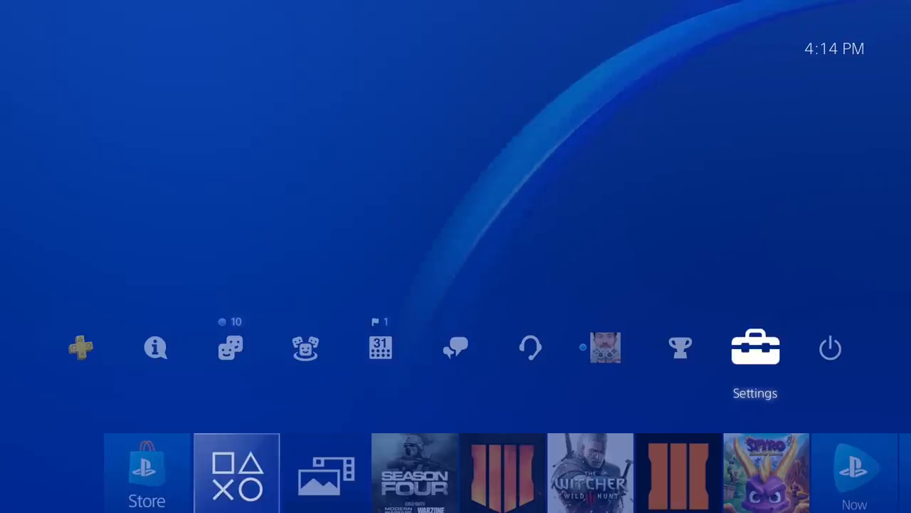
{"action": "left_click", "coordinate": [755, 348]}
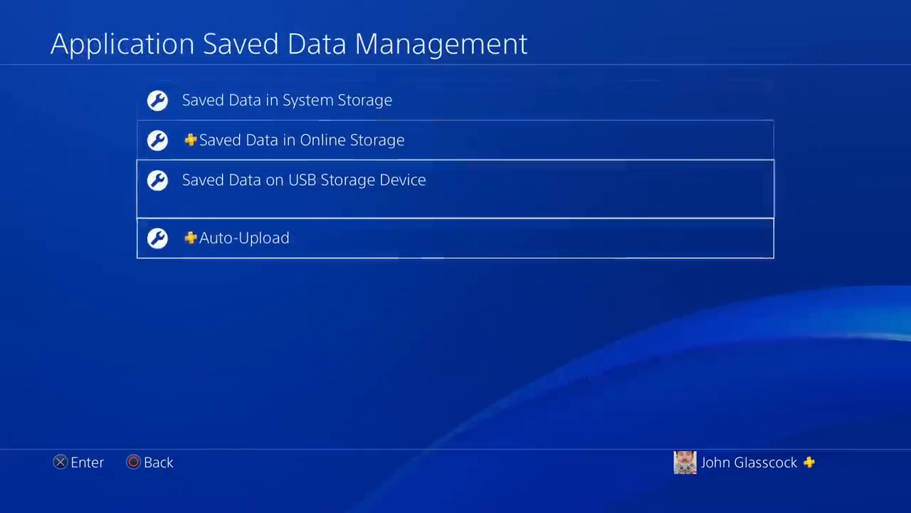
{"action": "left_click", "coordinate": [243, 237]}
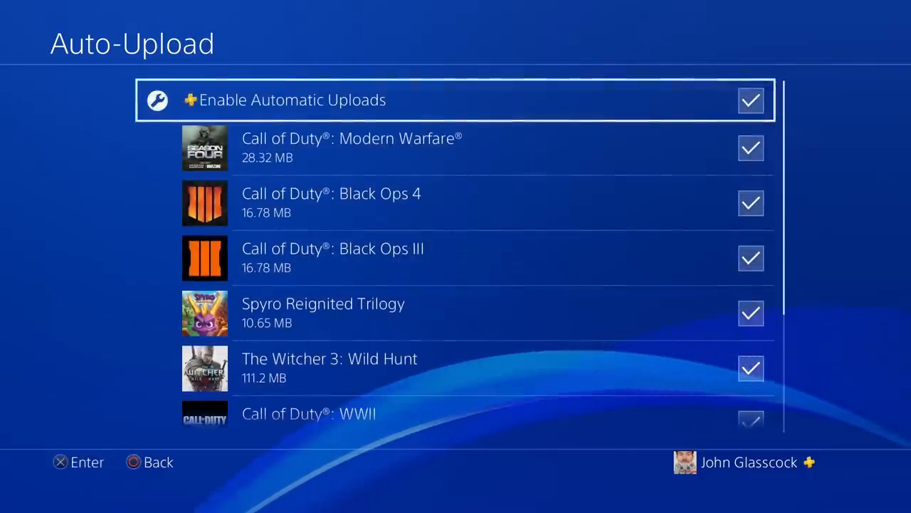
{"action": "scroll", "scroll_direction": "down", "scroll_amount": 3}
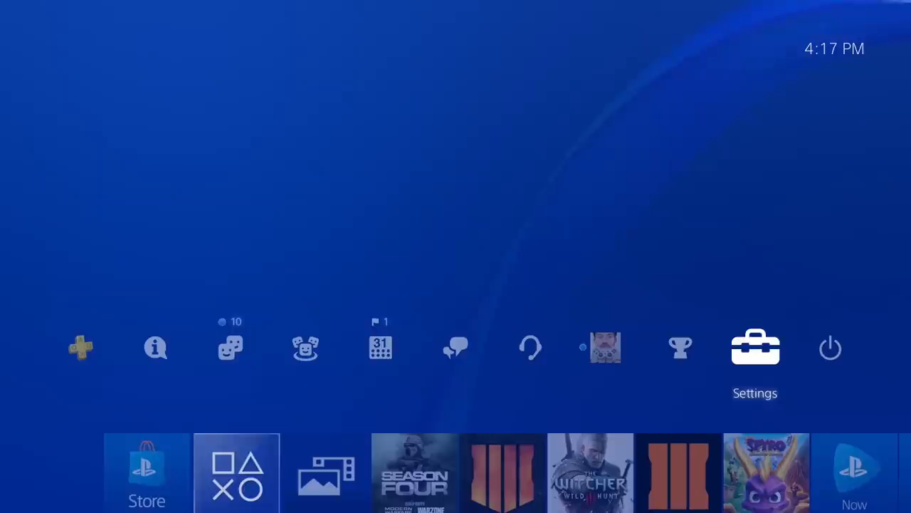
Go to Saved Data in System Storage and choose Copy to USB Storage Device.
{"action": "left_click", "coordinate": [755, 348]}
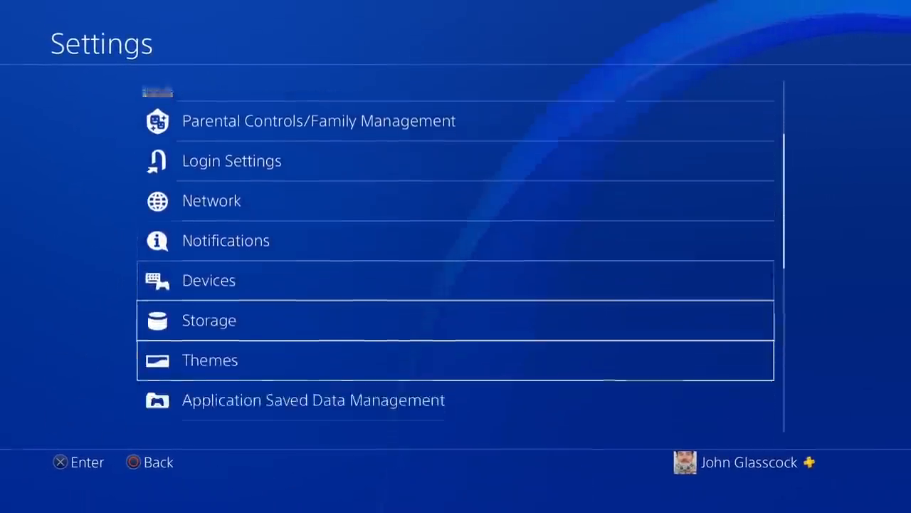
{"action": "left_click", "coordinate": [313, 400]}
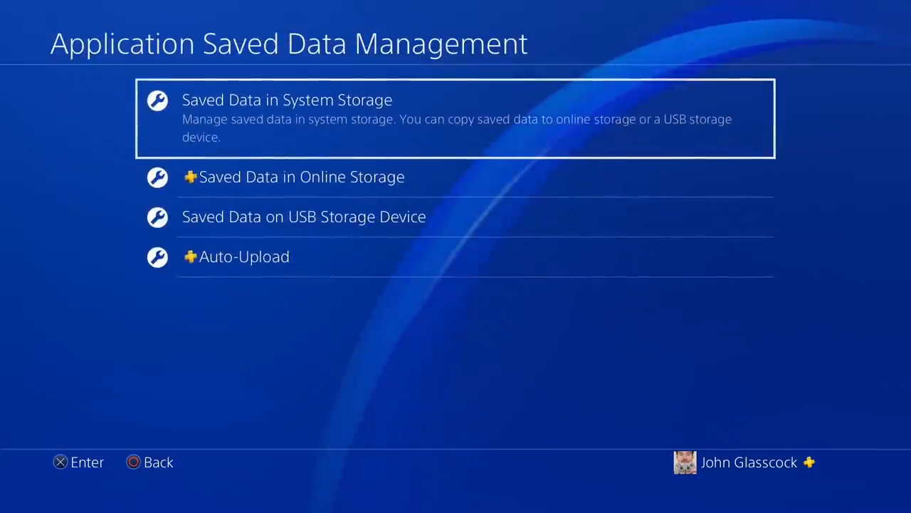
{"action": "left_click", "coordinate": [292, 100]}
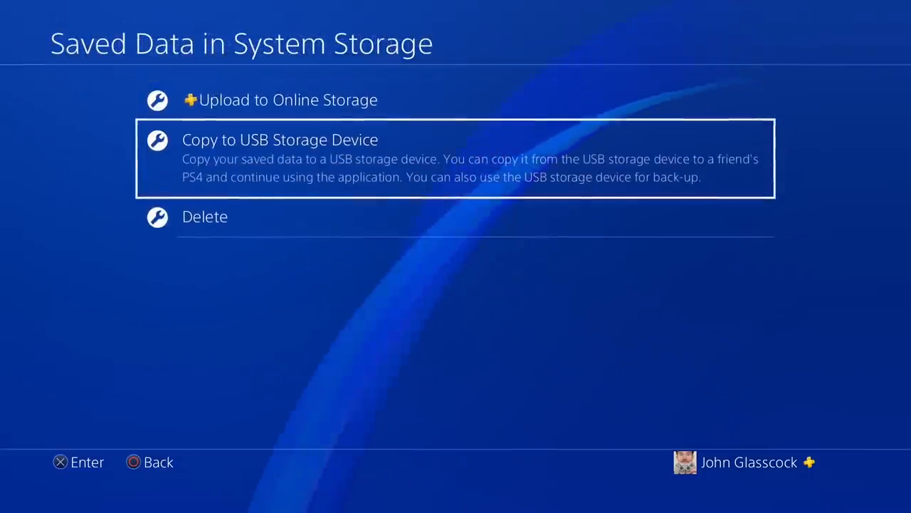
{"action": "left_click", "coordinate": [280, 139]}
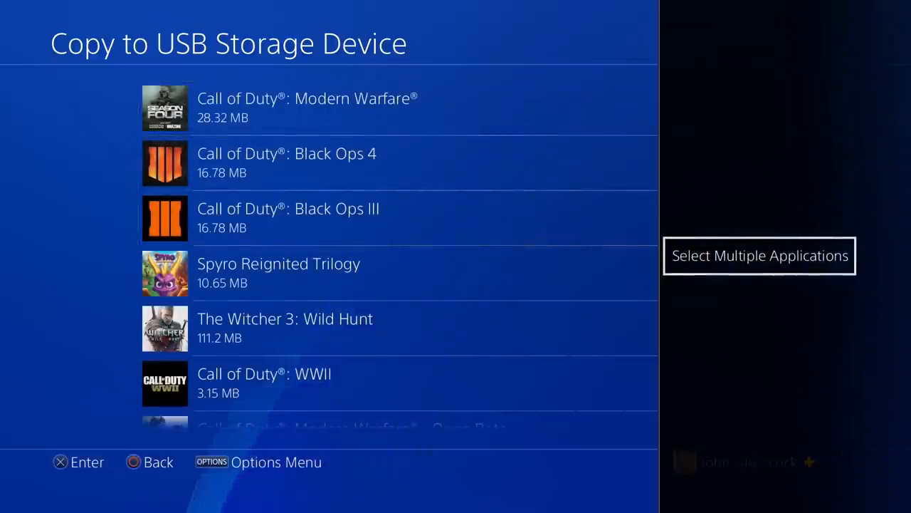
Copy the three ticked Call of Duty saves, then set the USB drive to exFAT.
{"action": "left_click", "coordinate": [759, 256]}
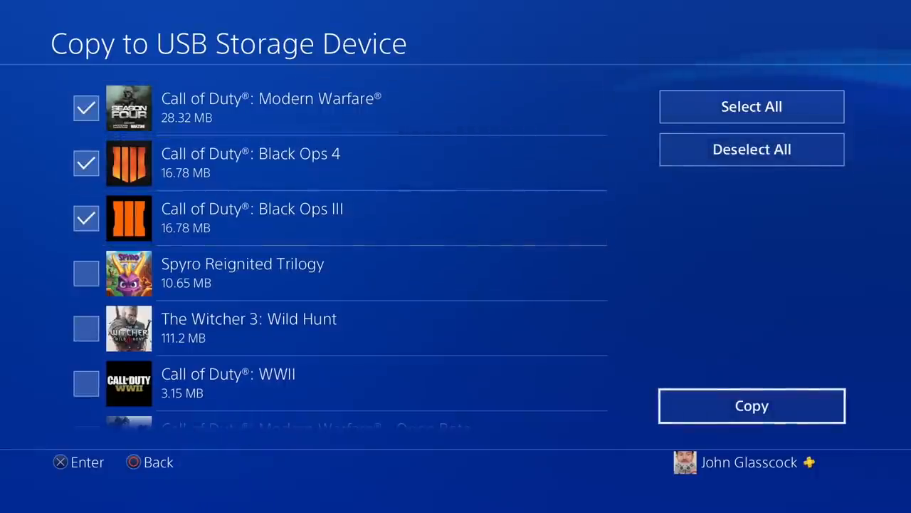
{"action": "left_click", "coordinate": [752, 405]}
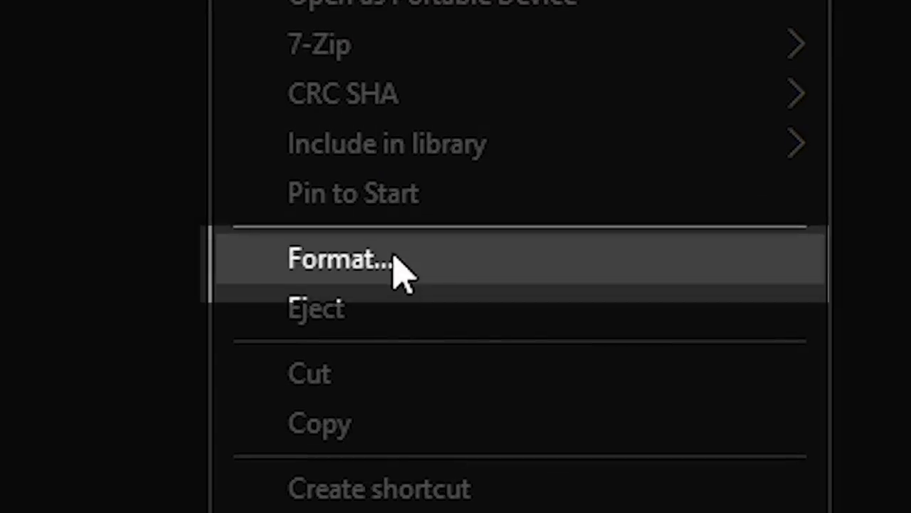
{"action": "left_click", "coordinate": [334, 262]}
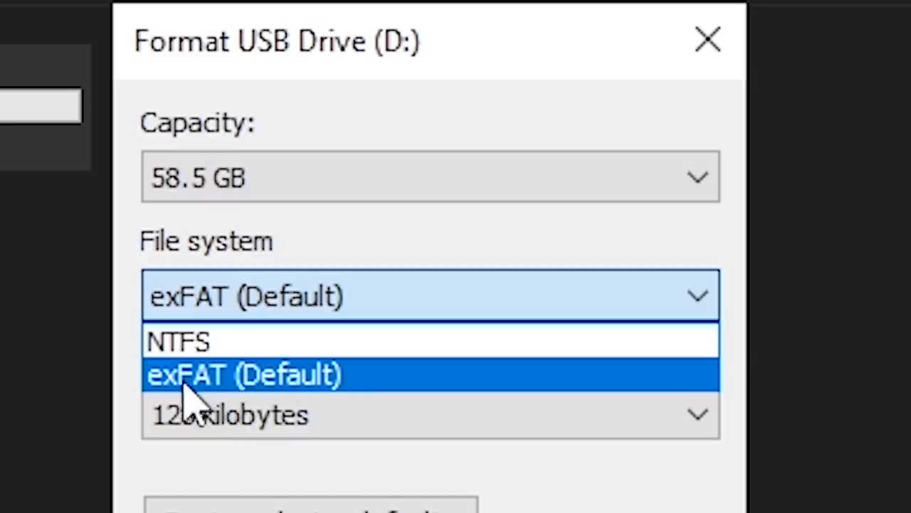
{"action": "left_click", "coordinate": [242, 374]}
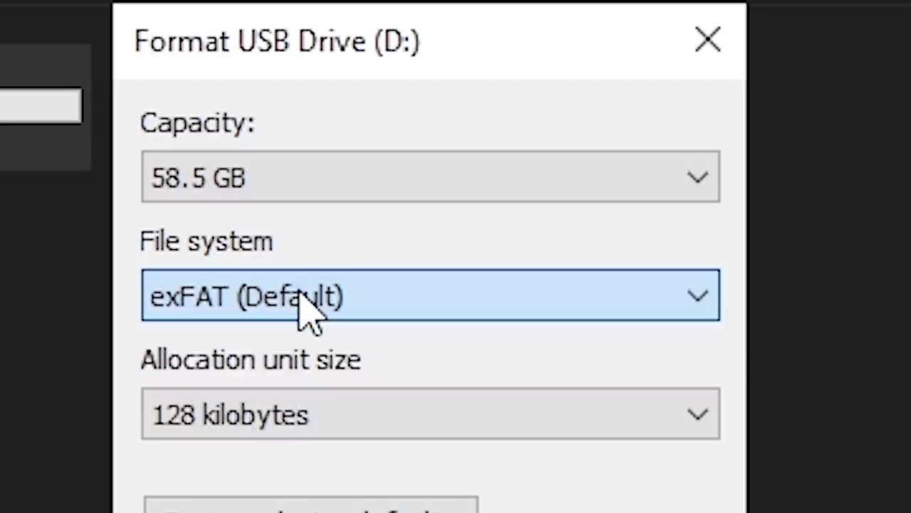